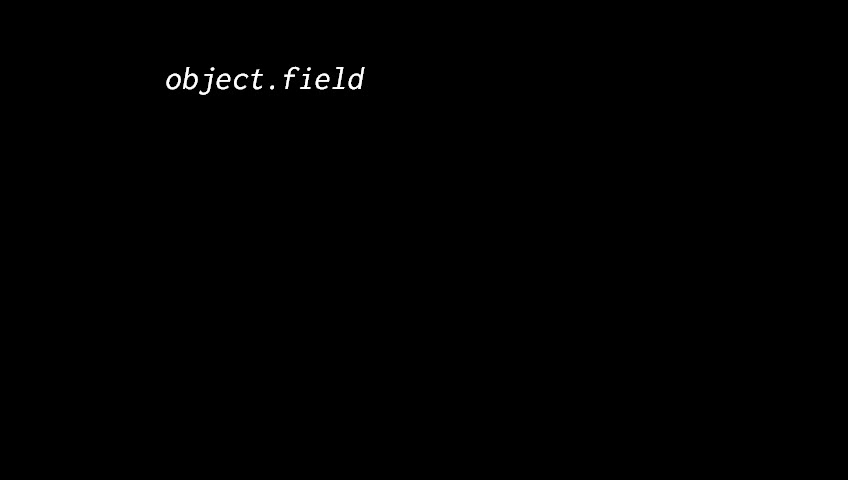
{"action": "type", "text": "object.method(args)"}
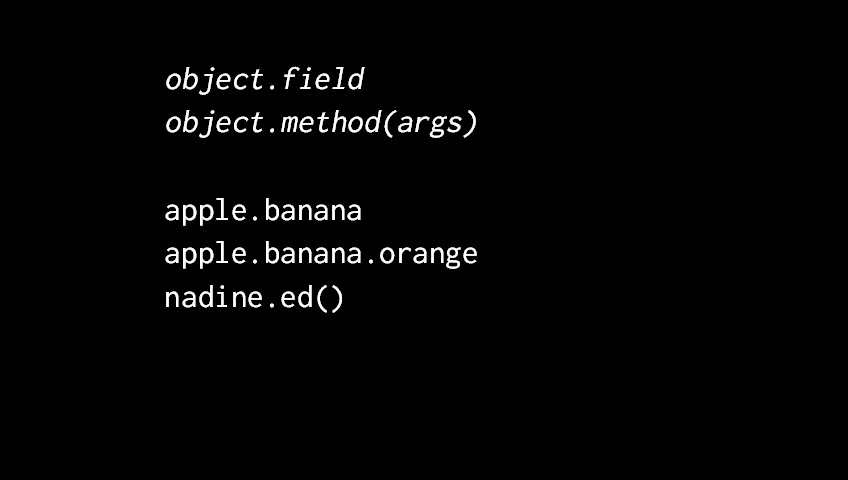
{"action": "type", "text": "nadine.ed().laura"}
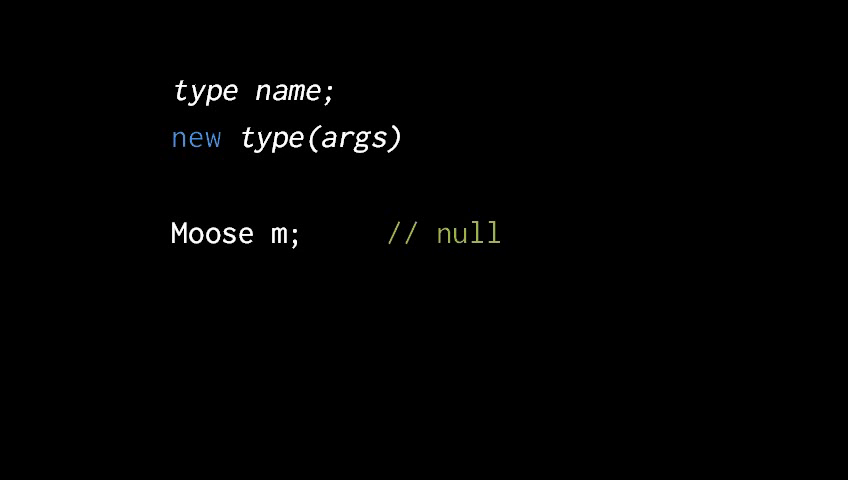
{"action": "type", "text": "m = new Moose();"}
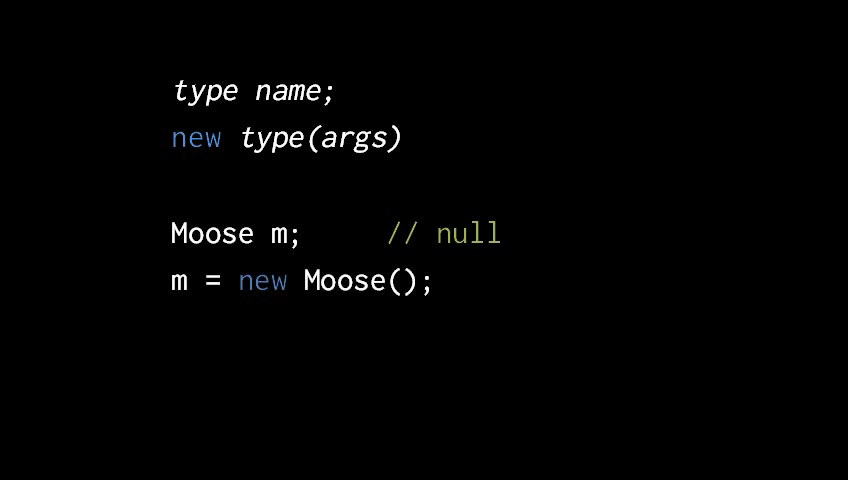